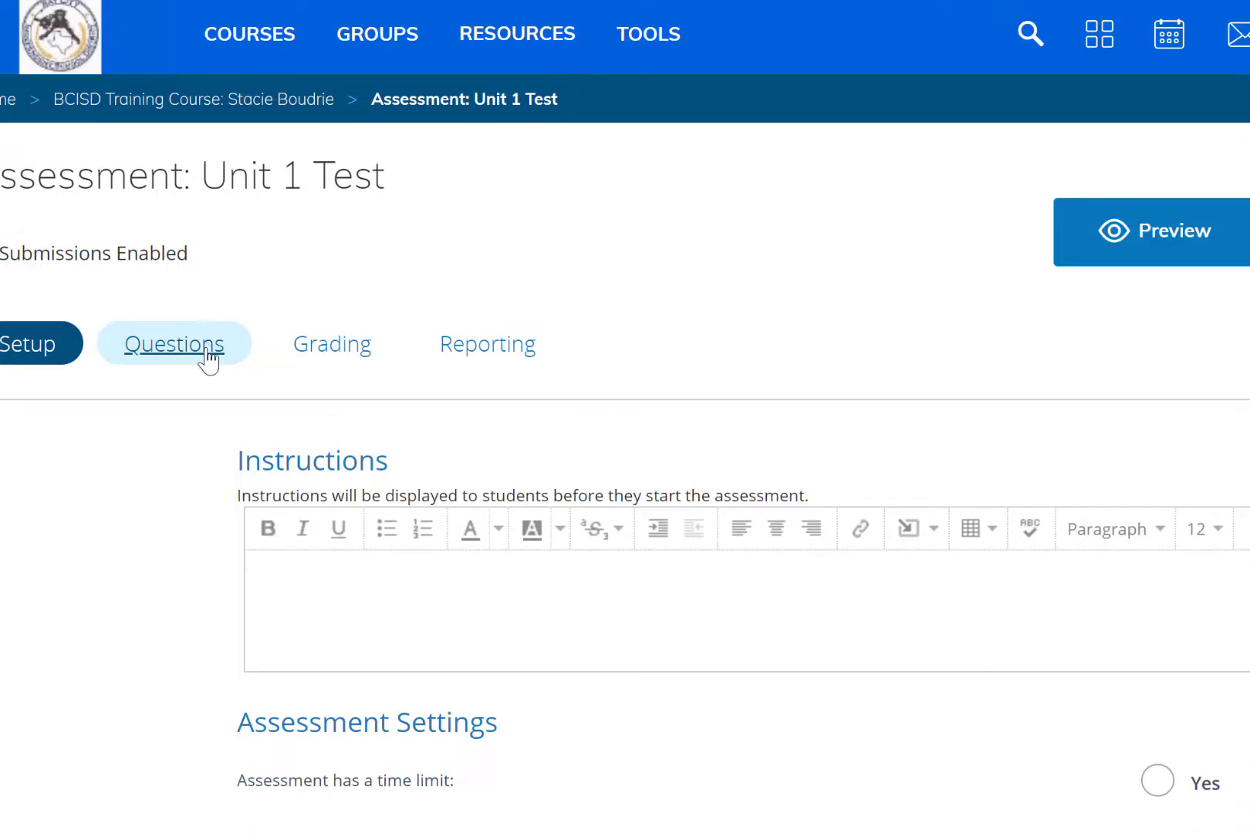
Step: Open the Questions section of the Unit 1 Test assessment
left_click(174, 344)
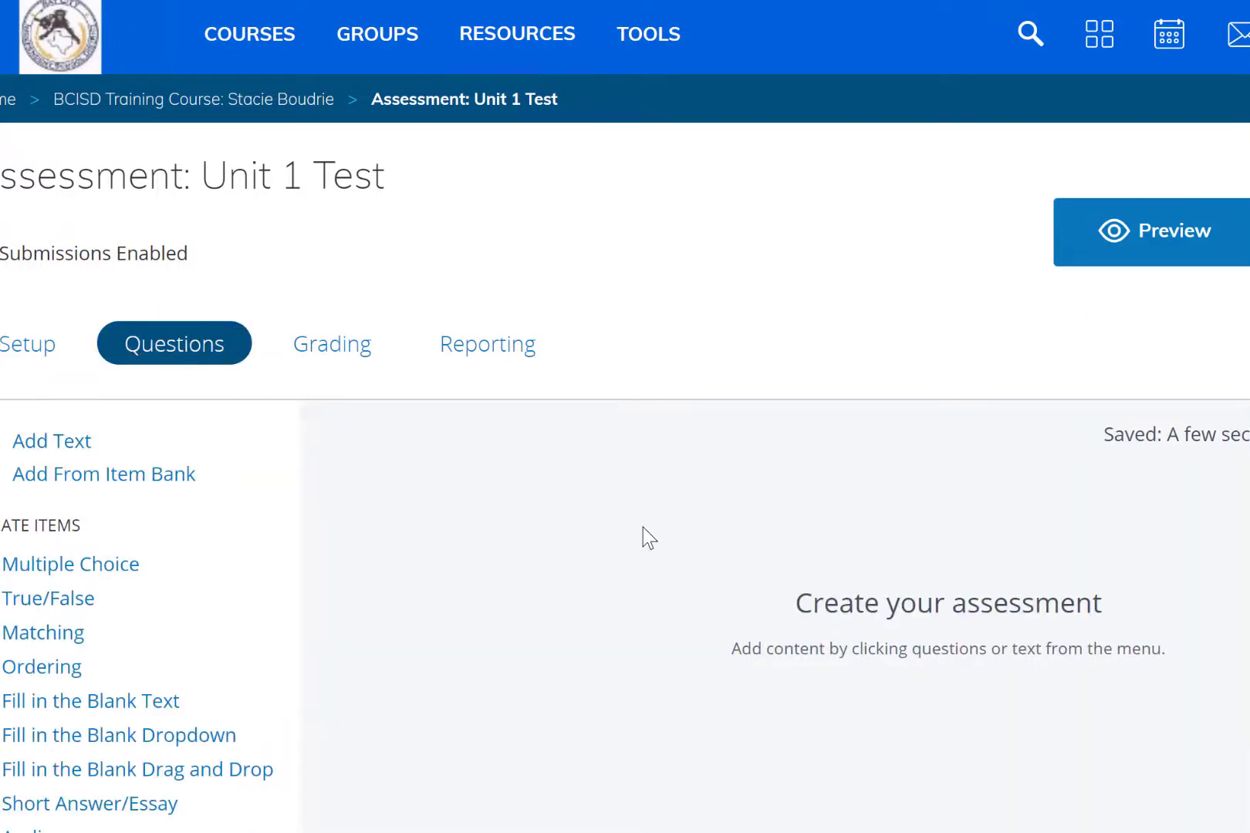
Step: Add a Label Image question 'Label the Plant' with the flower diagram
scroll("down", 3)
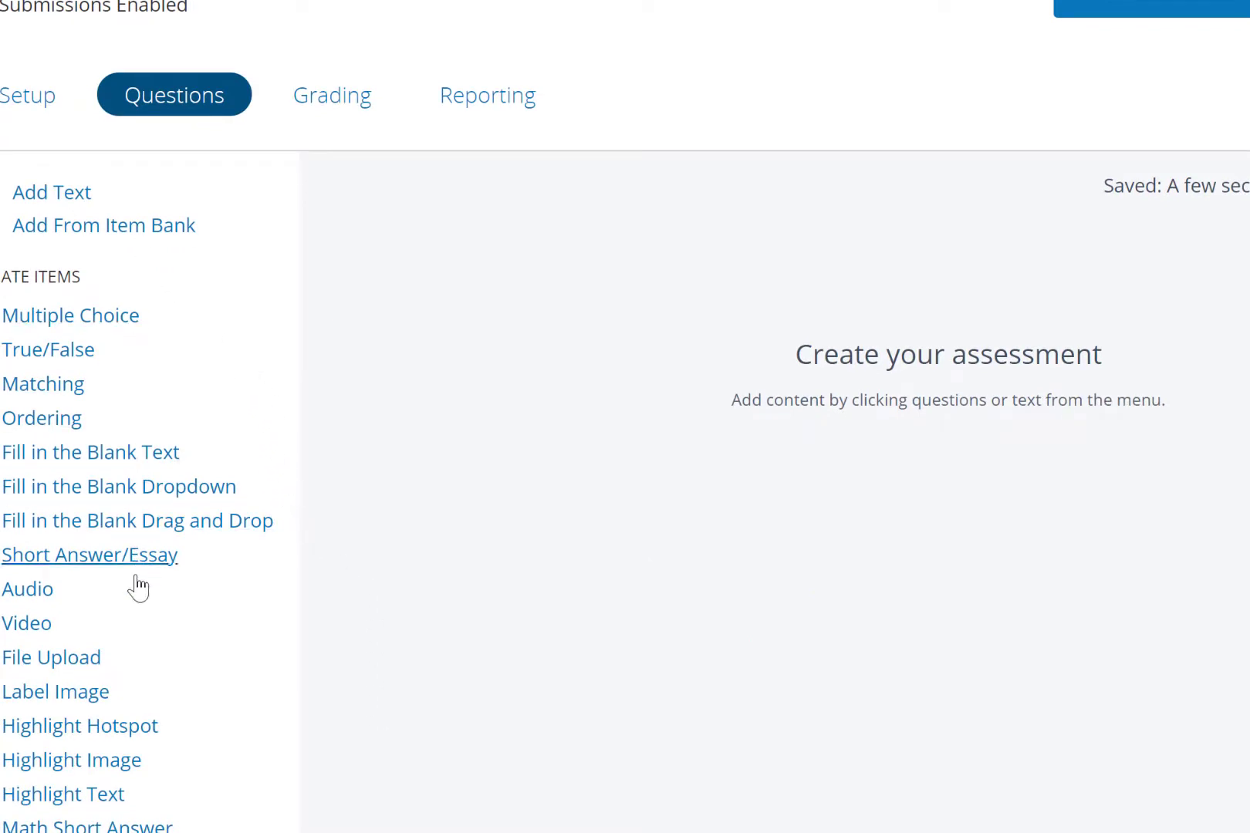
left_click(56, 692)
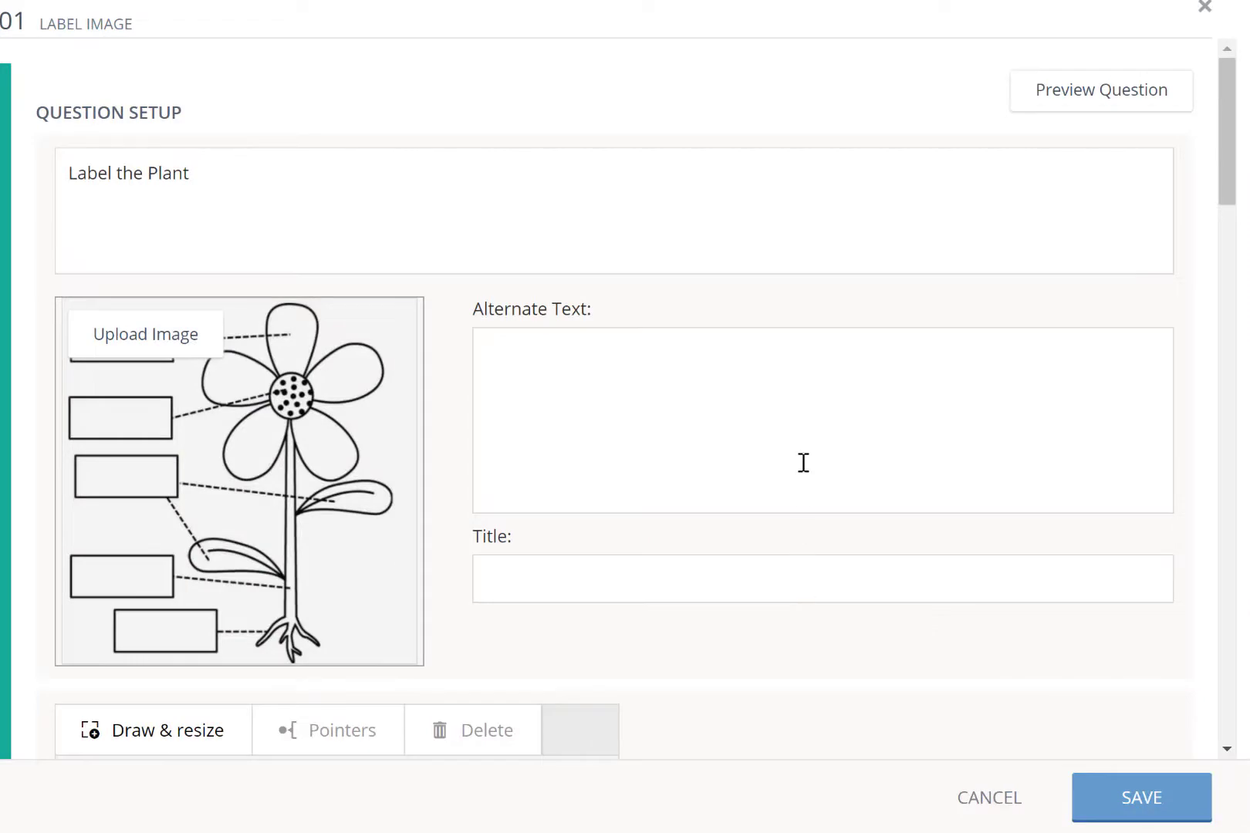
mouse_move(548, 377)
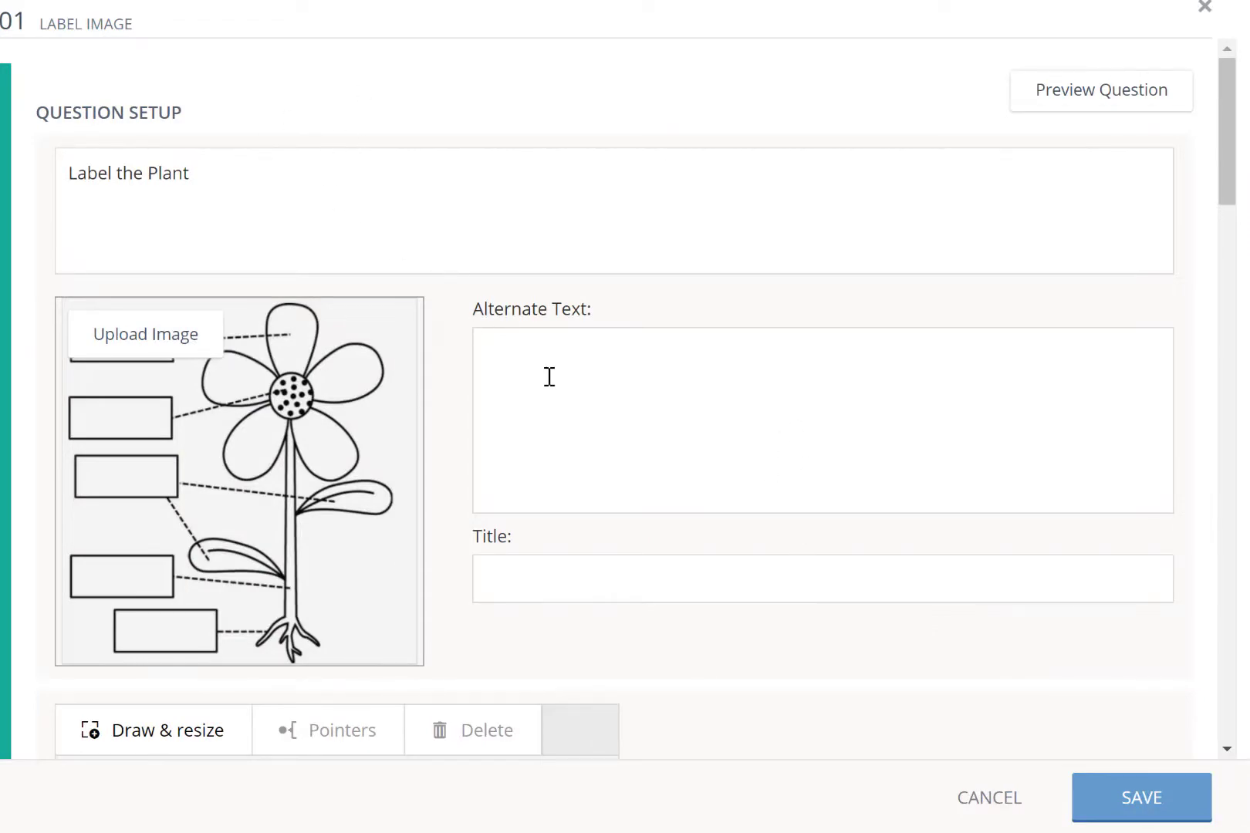
Step: Save the Label the Plant question as item 01 of the assessment
scroll("down", 3)
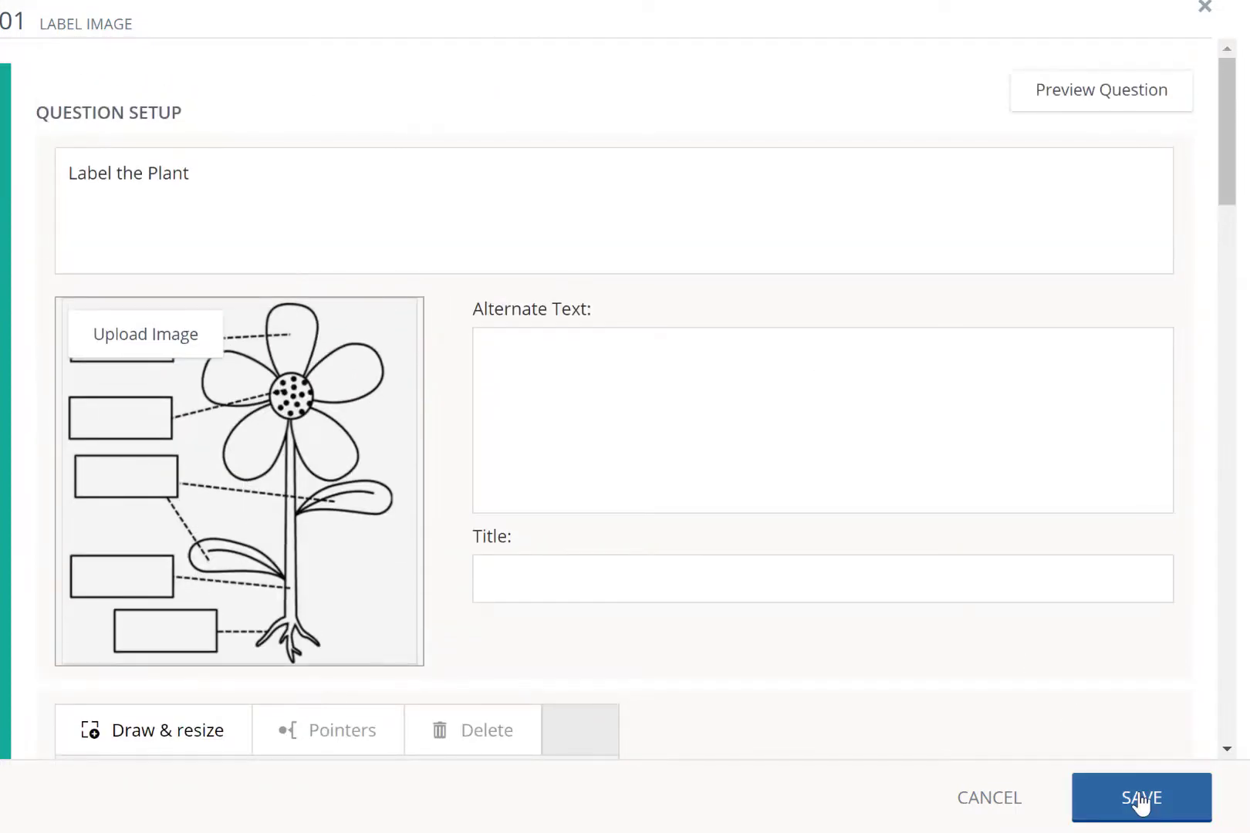
left_click(1139, 798)
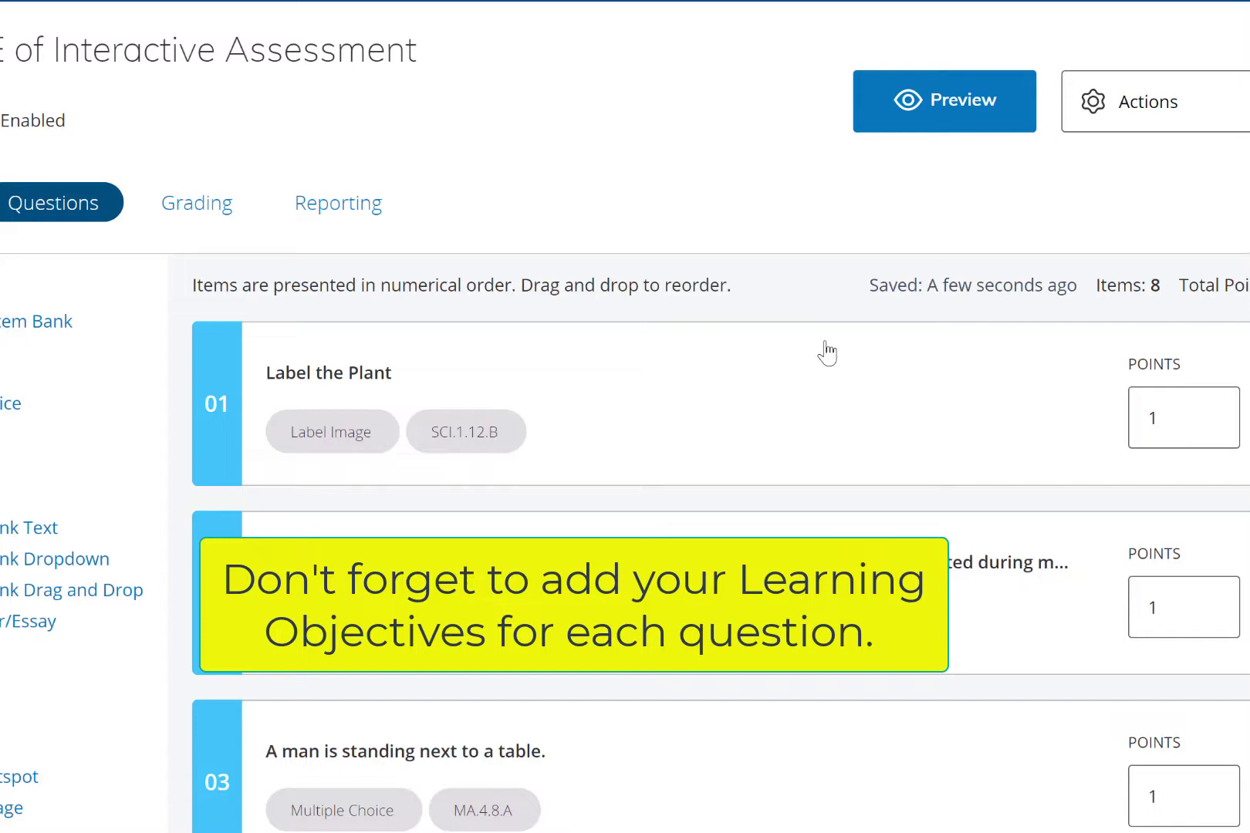
mouse_move(873, 520)
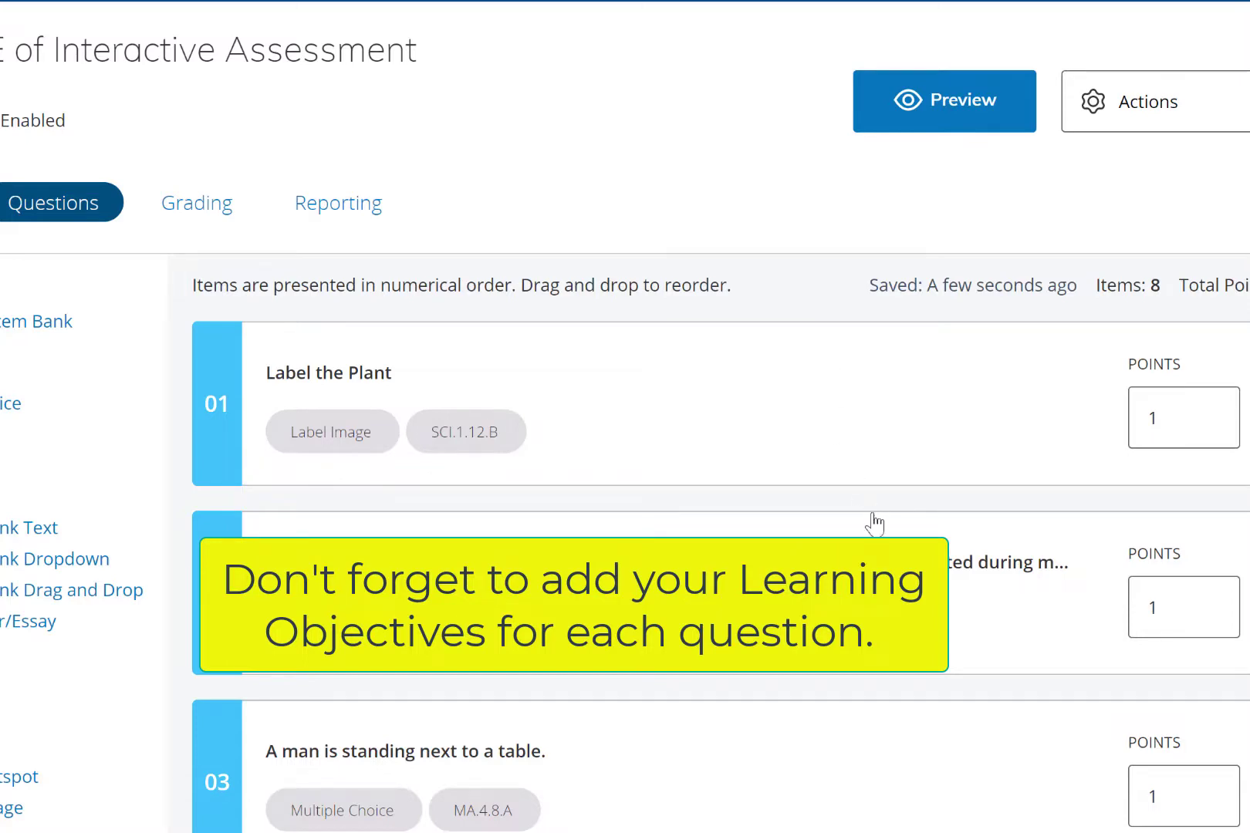